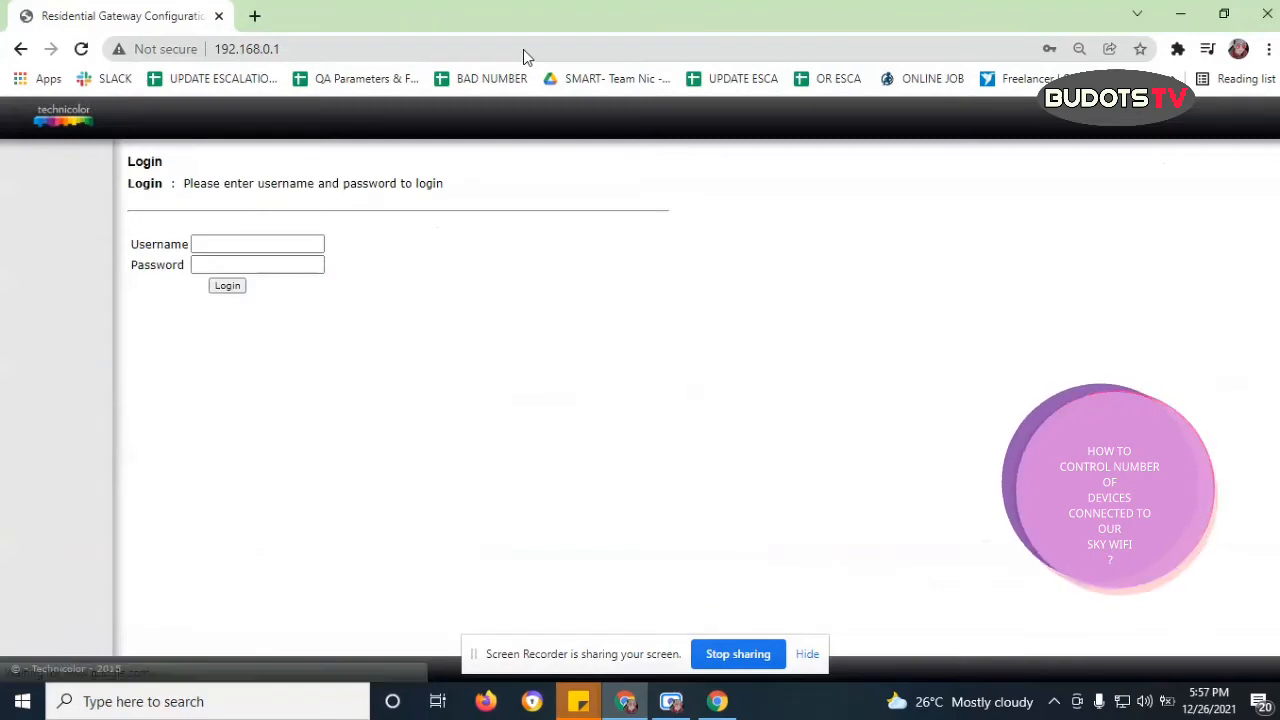
Enter the saved username and password and log in to the gateway admin
{"action": "left_click", "coordinate": [256, 244]}
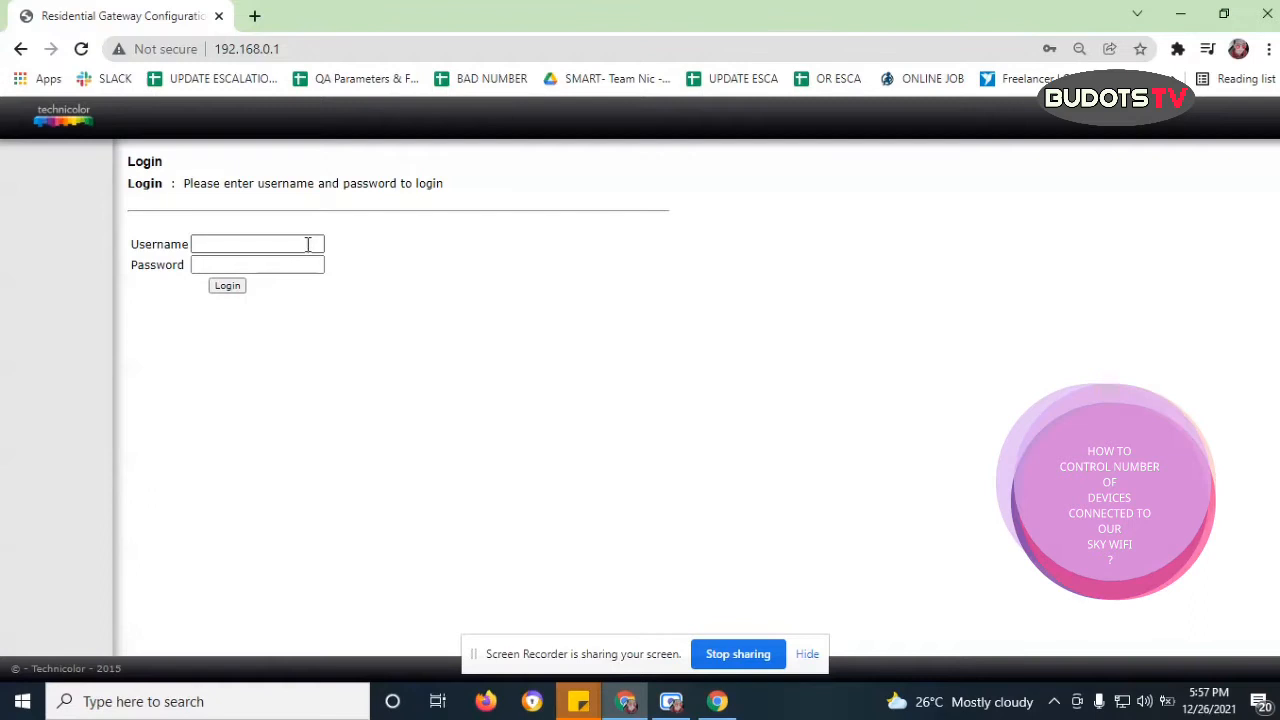
{"action": "left_click", "coordinate": [256, 264]}
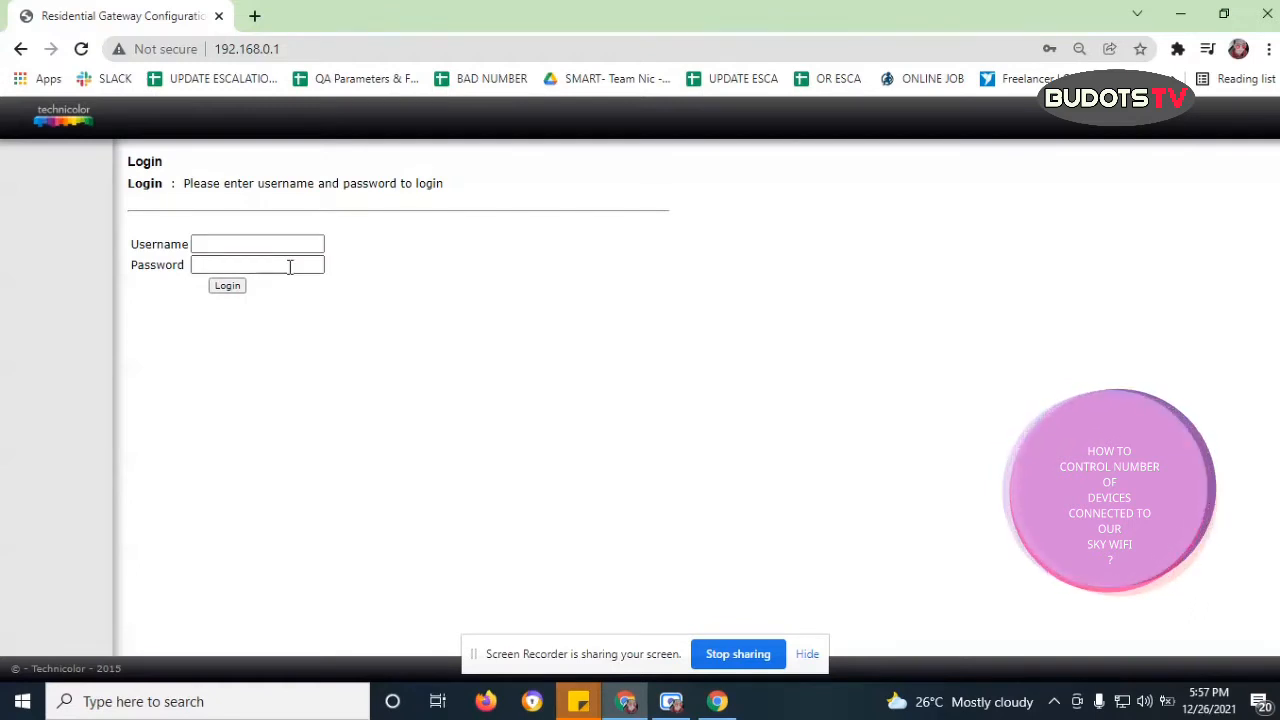
{"action": "left_click", "coordinate": [256, 264]}
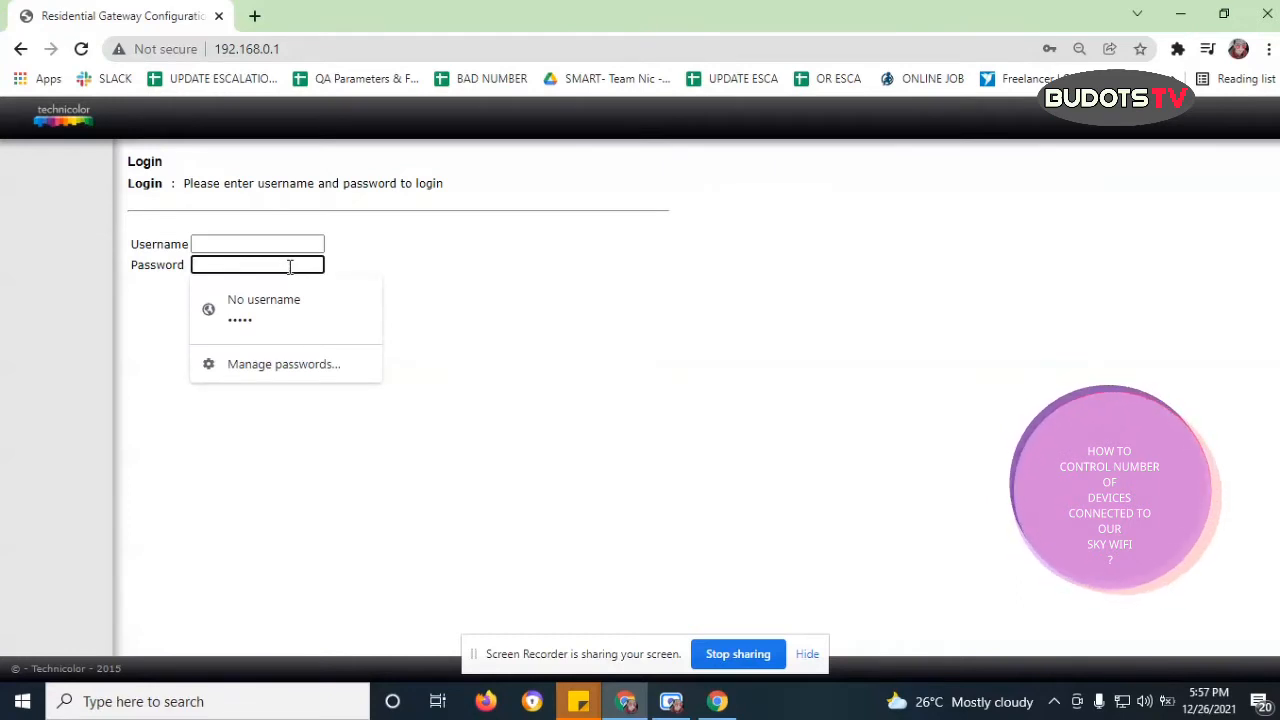
{"action": "type", "text": "••"}
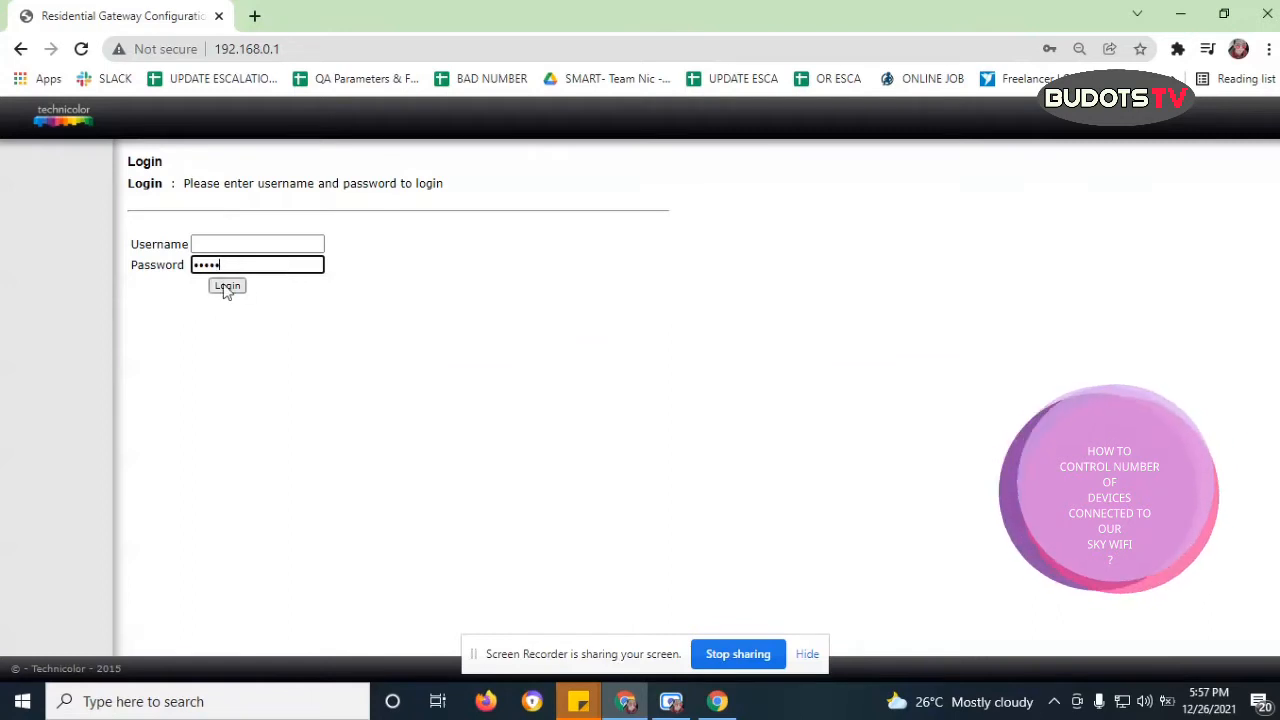
{"action": "left_click", "coordinate": [228, 286]}
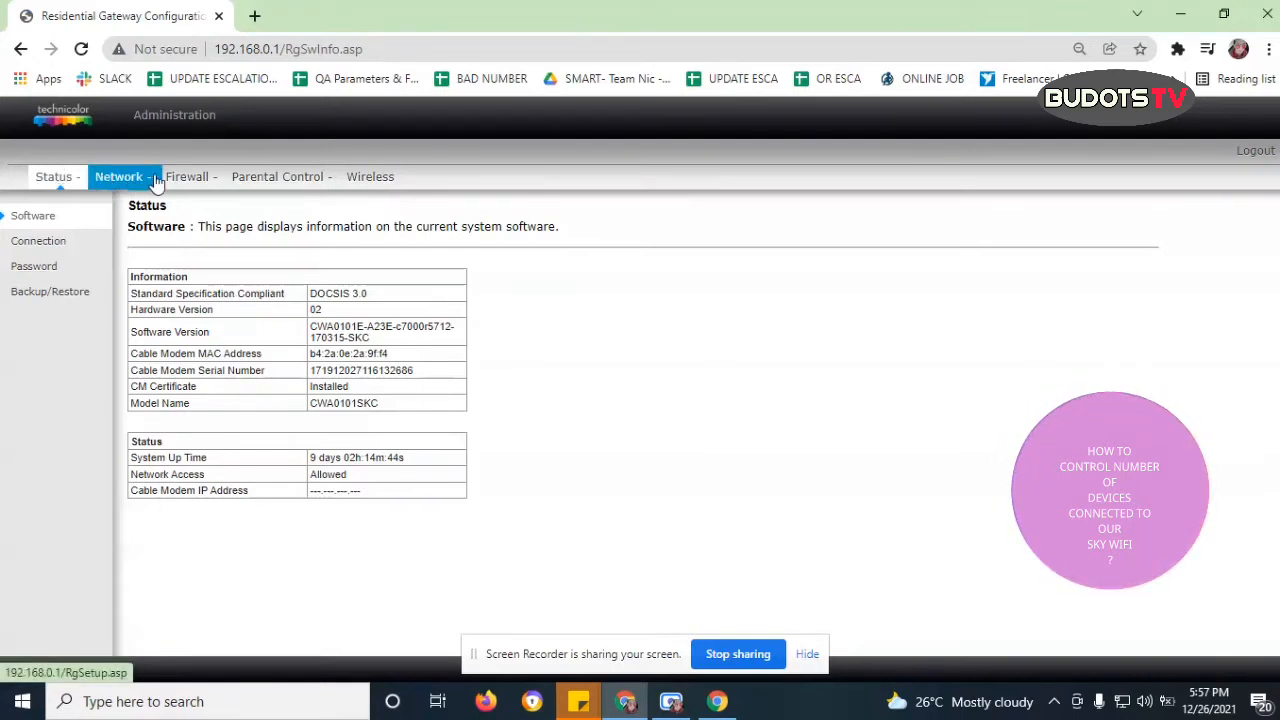
Show the Wireless section's 802.11 radio configuration page from the top navigation
{"action": "left_click", "coordinate": [276, 176]}
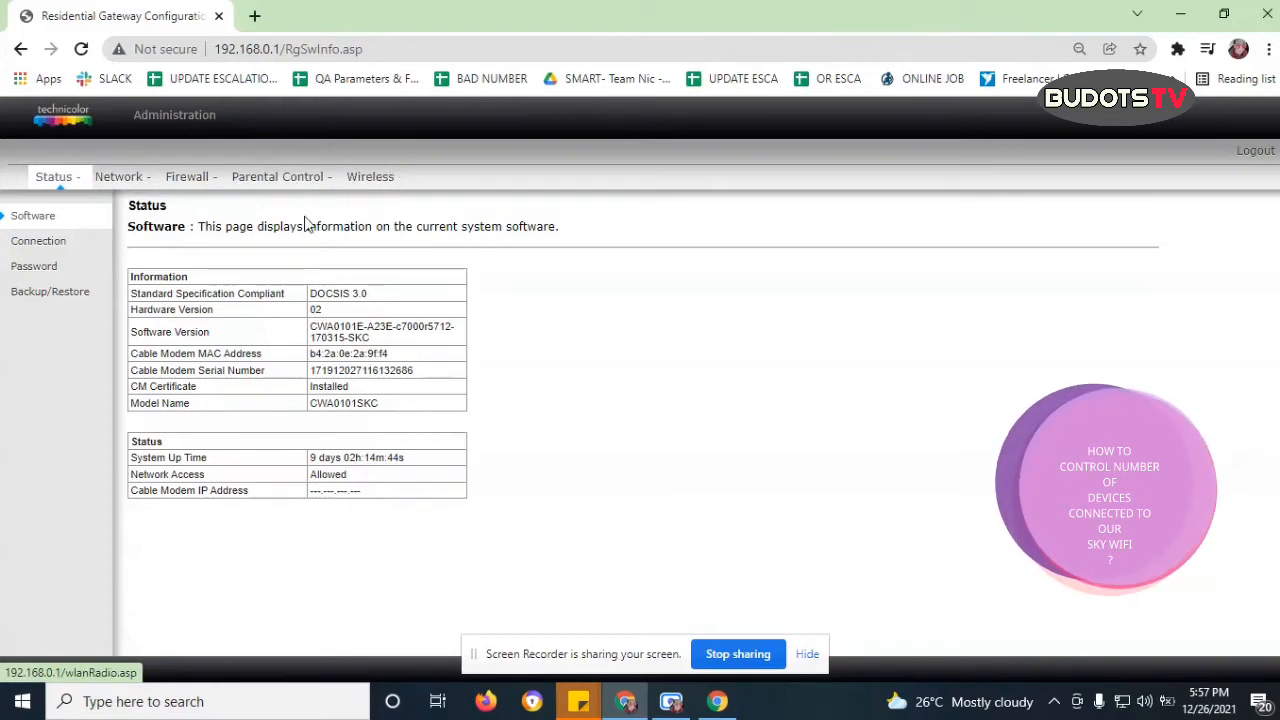
{"action": "mouse_move", "coordinate": [370, 176]}
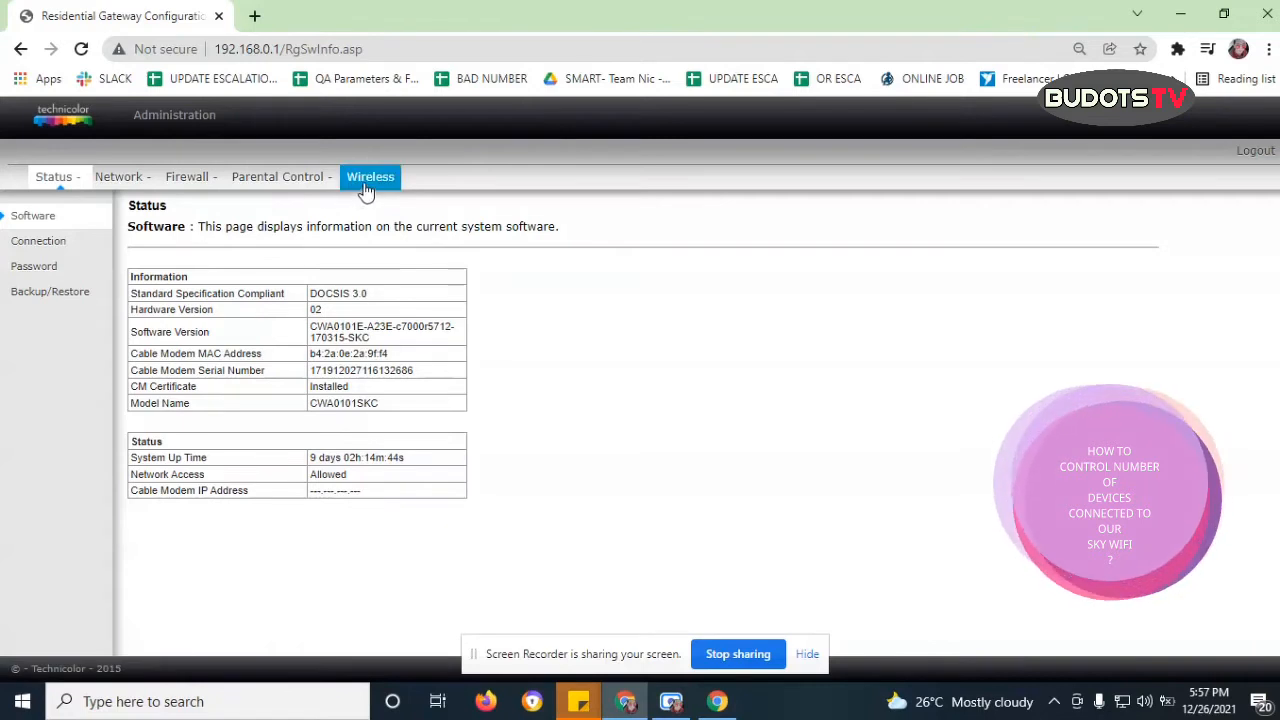
{"action": "left_click", "coordinate": [370, 176]}
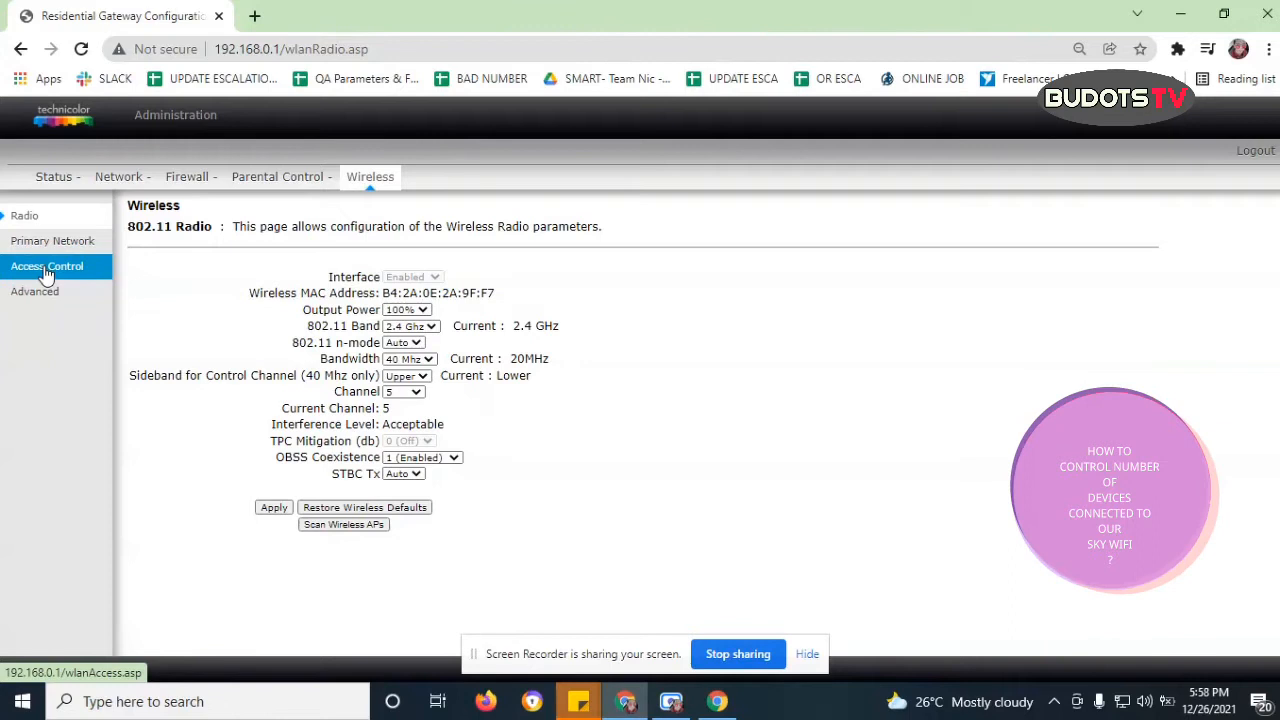
Show the wireless Access Control page and the available MAC Restrict Mode options
{"action": "left_click", "coordinate": [46, 266]}
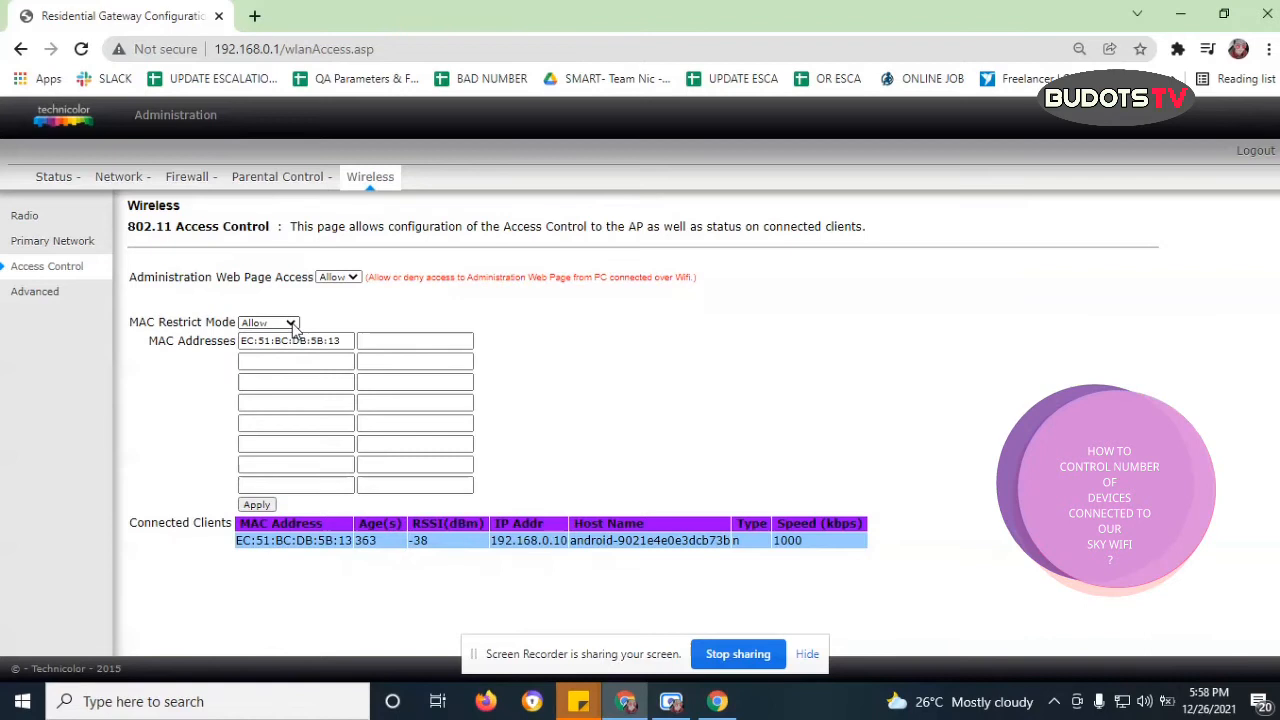
{"action": "left_click", "coordinate": [268, 322]}
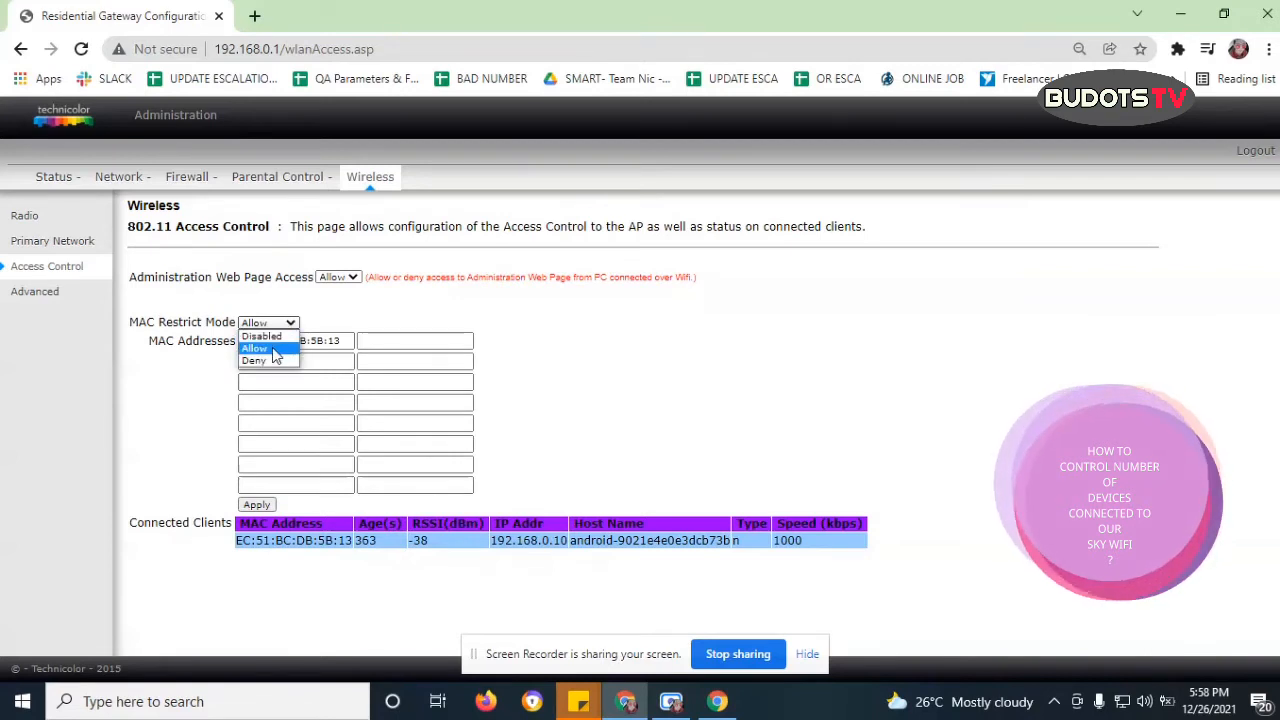
{"action": "mouse_move", "coordinate": [262, 336]}
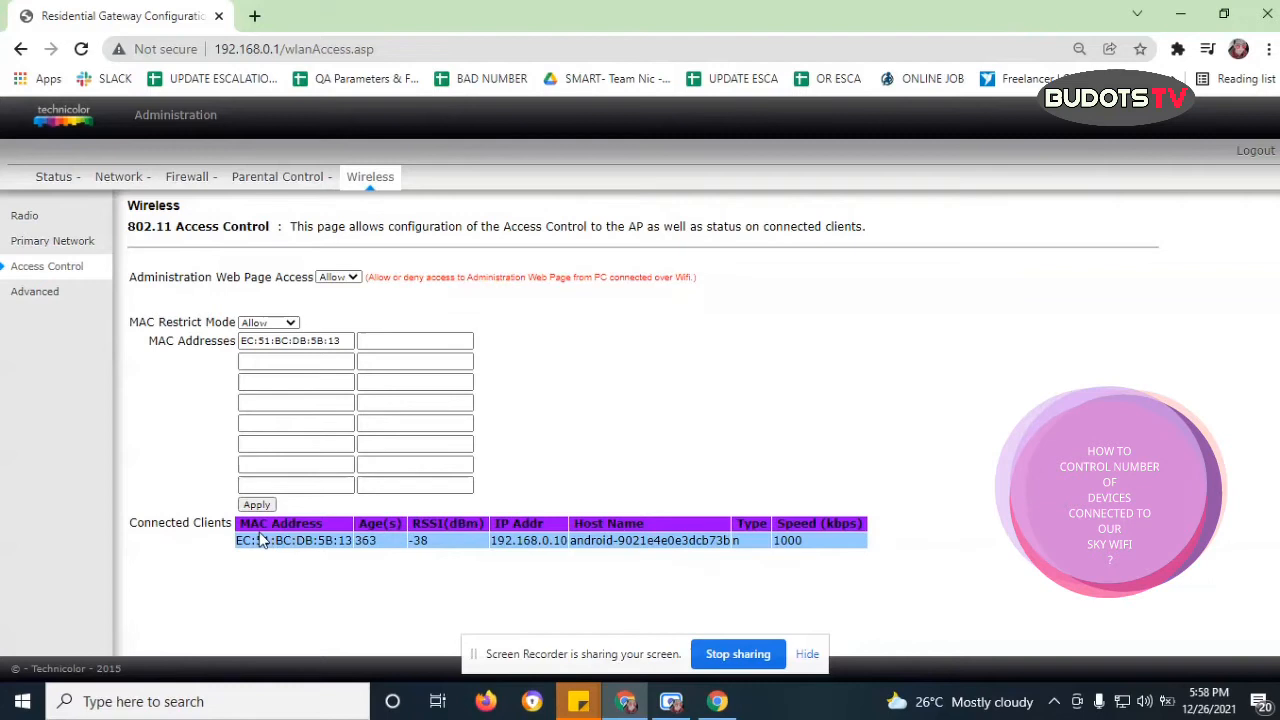
{"action": "mouse_move", "coordinate": [150, 540]}
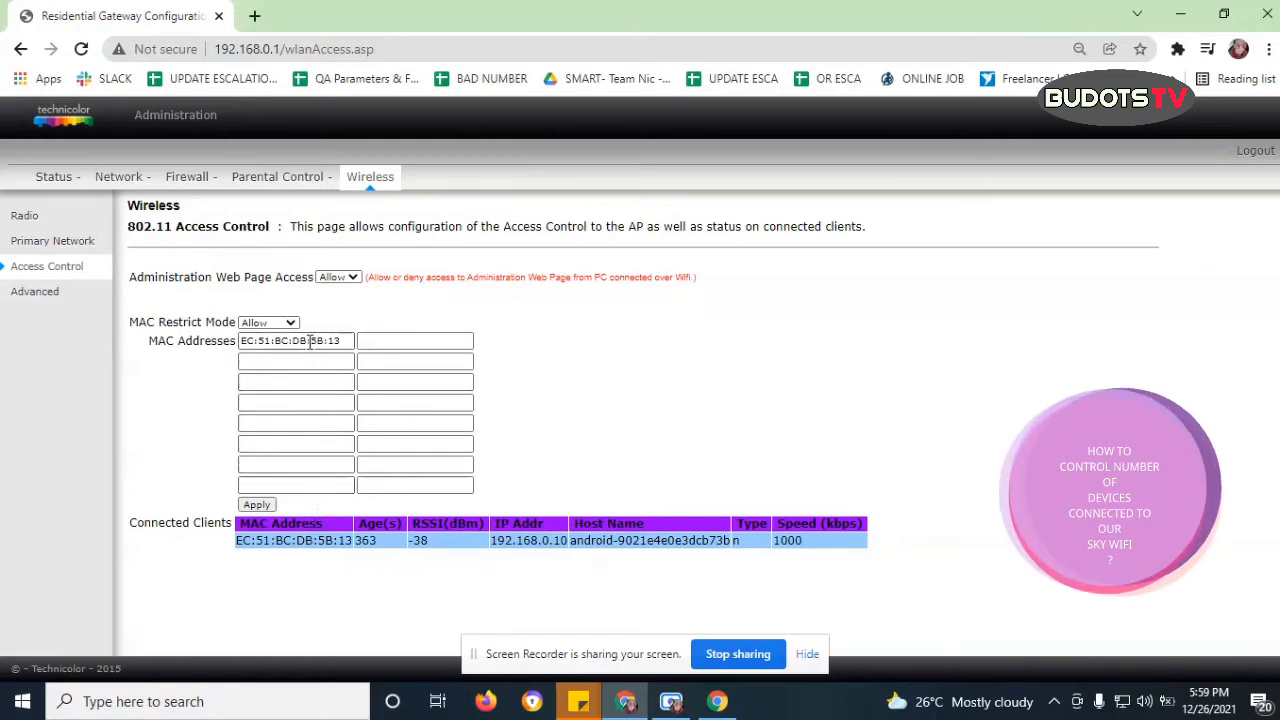
Remove EC:51:BC:DB:5B:13 from the first MAC Addresses entry, leaving the list empty
{"action": "double_click", "coordinate": [296, 340]}
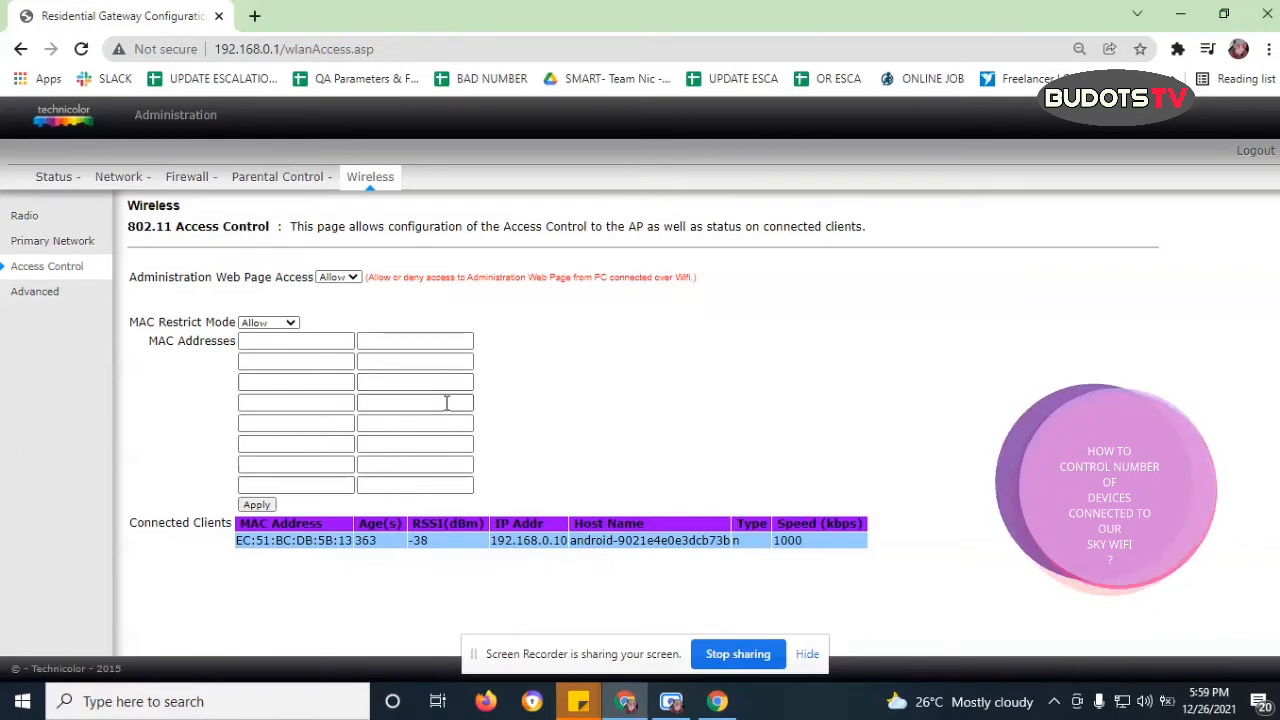
{"action": "mouse_move", "coordinate": [652, 384]}
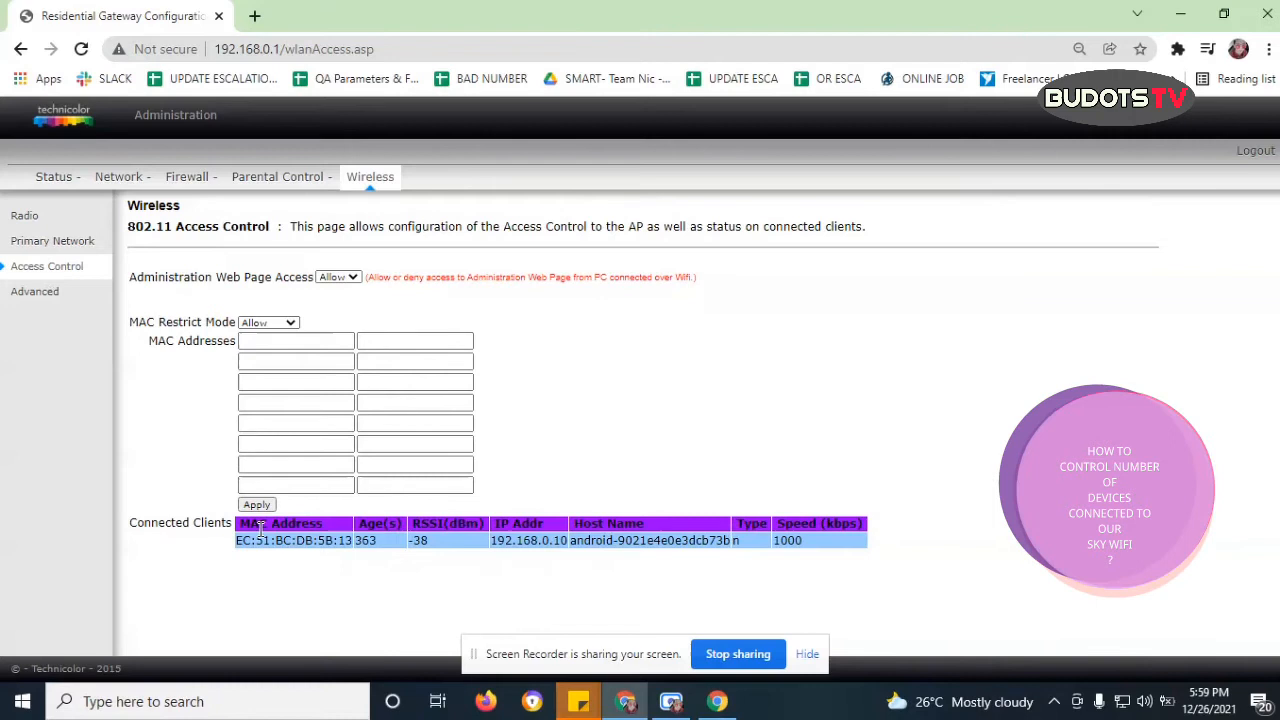
{"action": "mouse_move", "coordinate": [628, 564]}
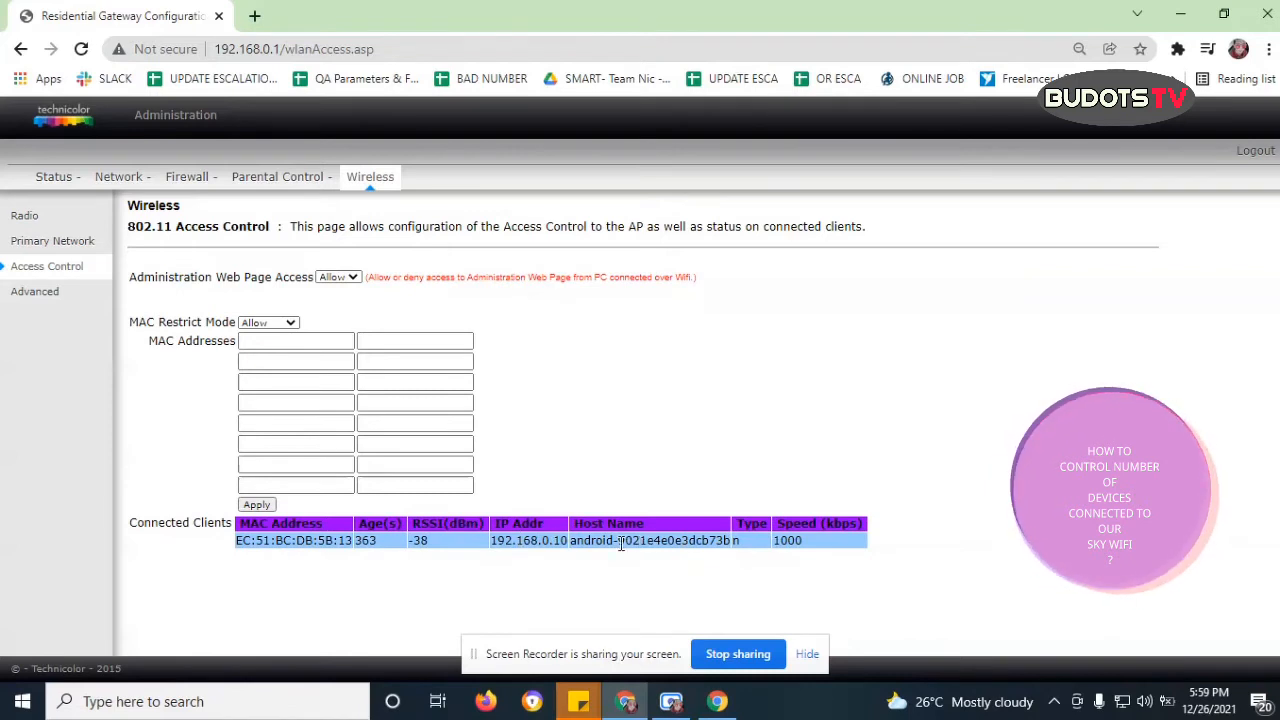
{"action": "mouse_move", "coordinate": [600, 500]}
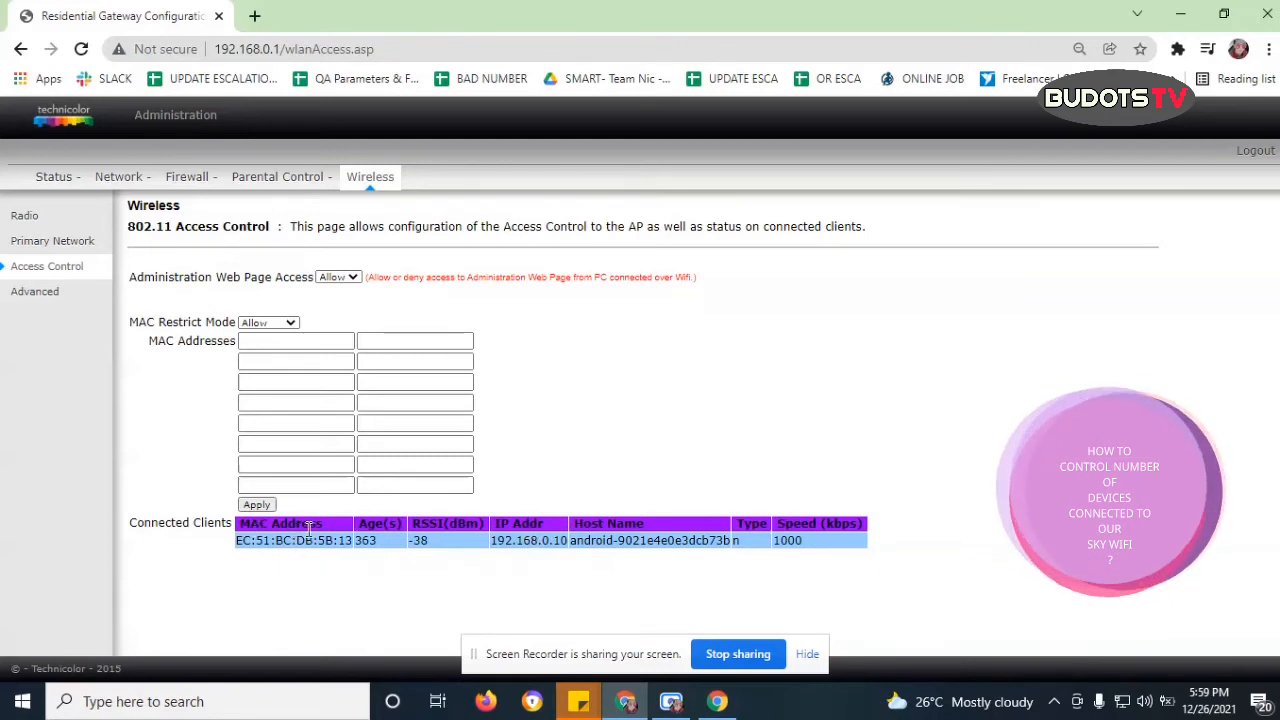
Select the phone's MAC address EC:51:BC:DB:5B:13 for copying
{"action": "left_click", "coordinate": [296, 340]}
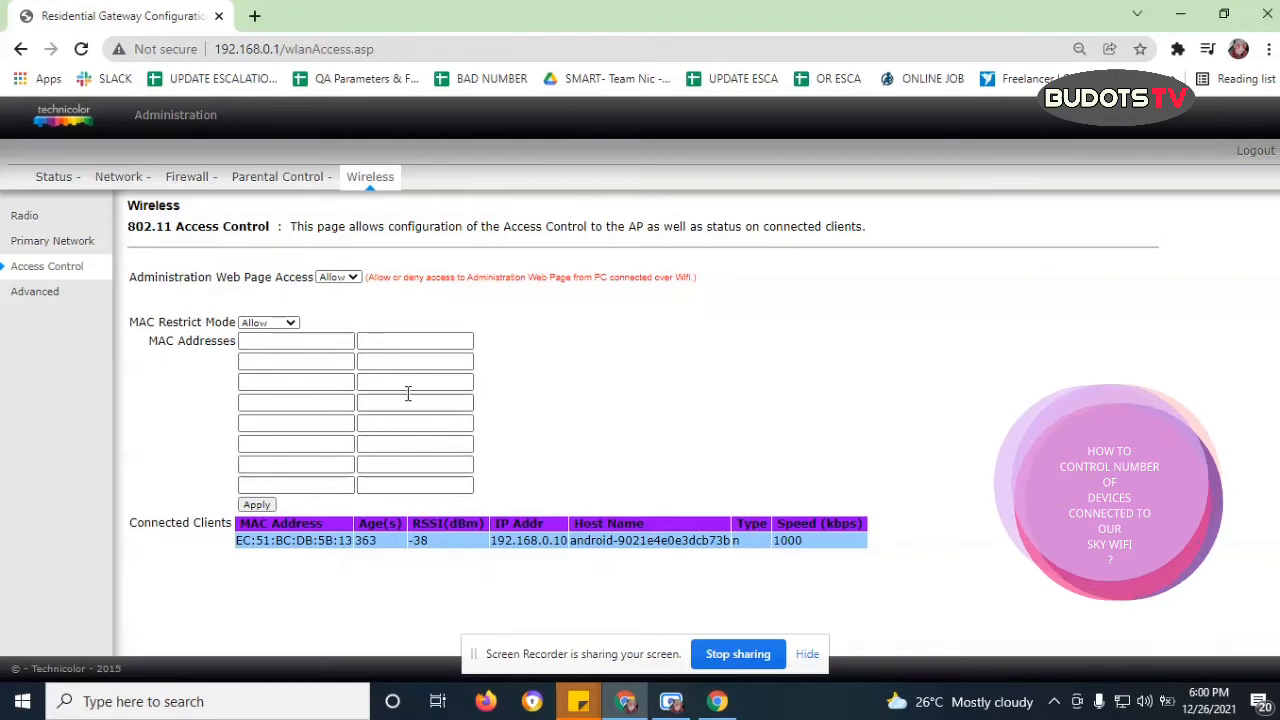
{"action": "mouse_move", "coordinate": [314, 598]}
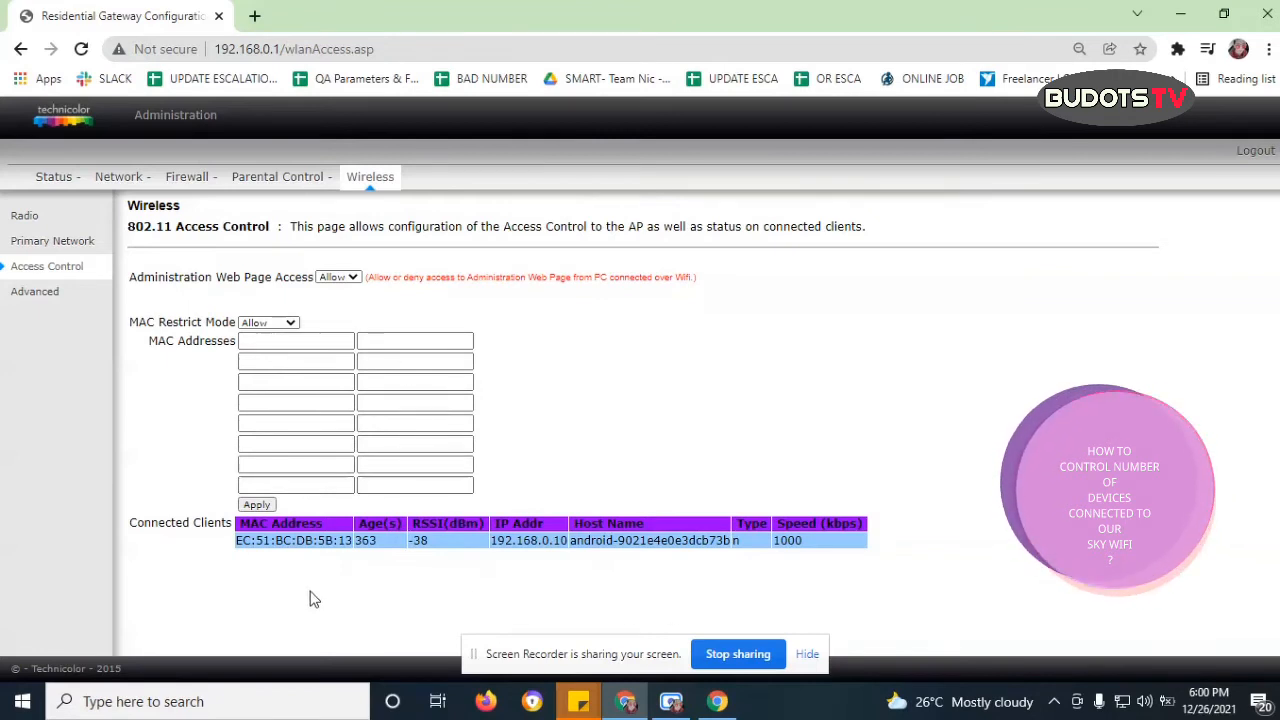
{"action": "mouse_move", "coordinate": [390, 578]}
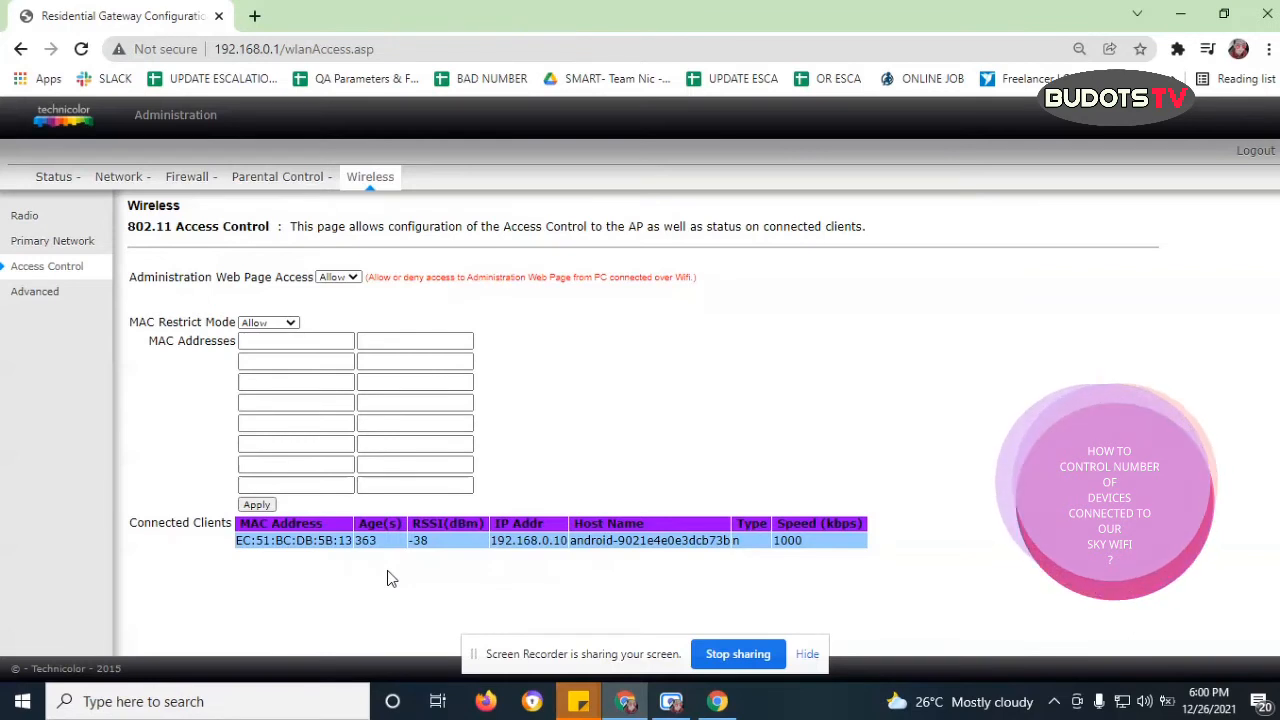
{"action": "mouse_move", "coordinate": [336, 560]}
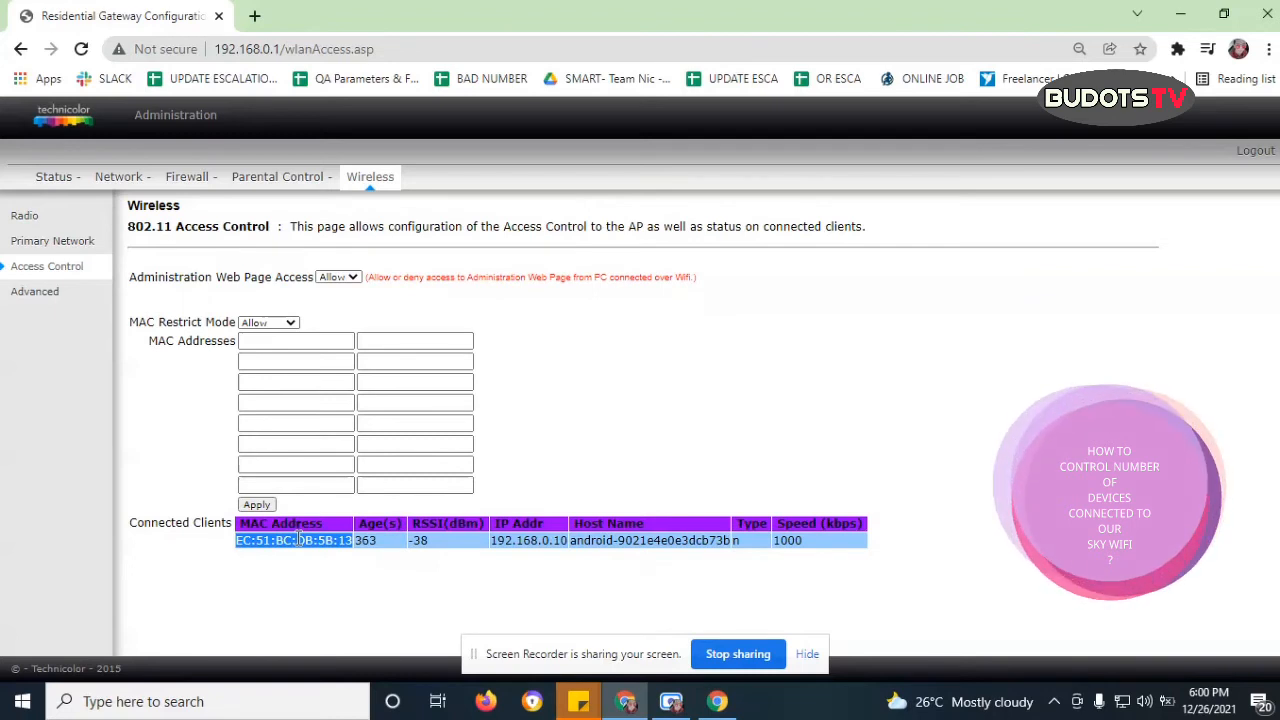
Fill the first MAC Addresses entry with EC:51:BC:DB:5B:13 from autofill
{"action": "left_click", "coordinate": [296, 340]}
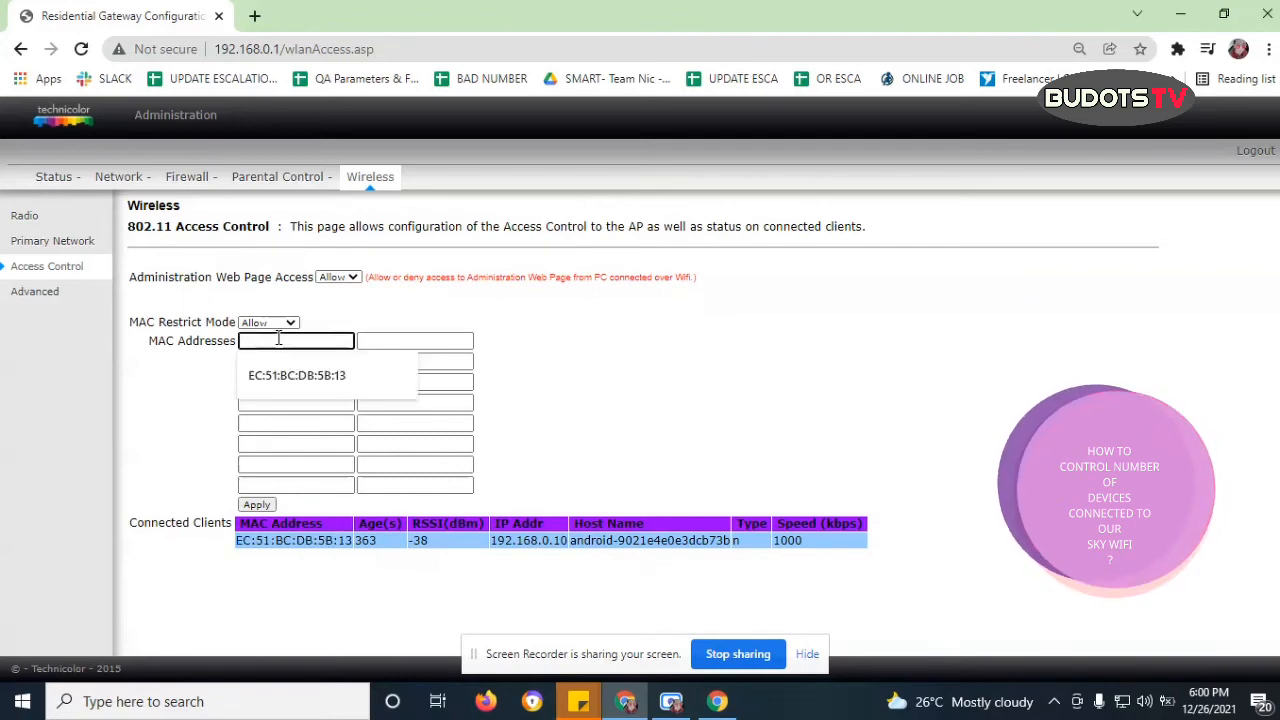
{"action": "left_click", "coordinate": [296, 376]}
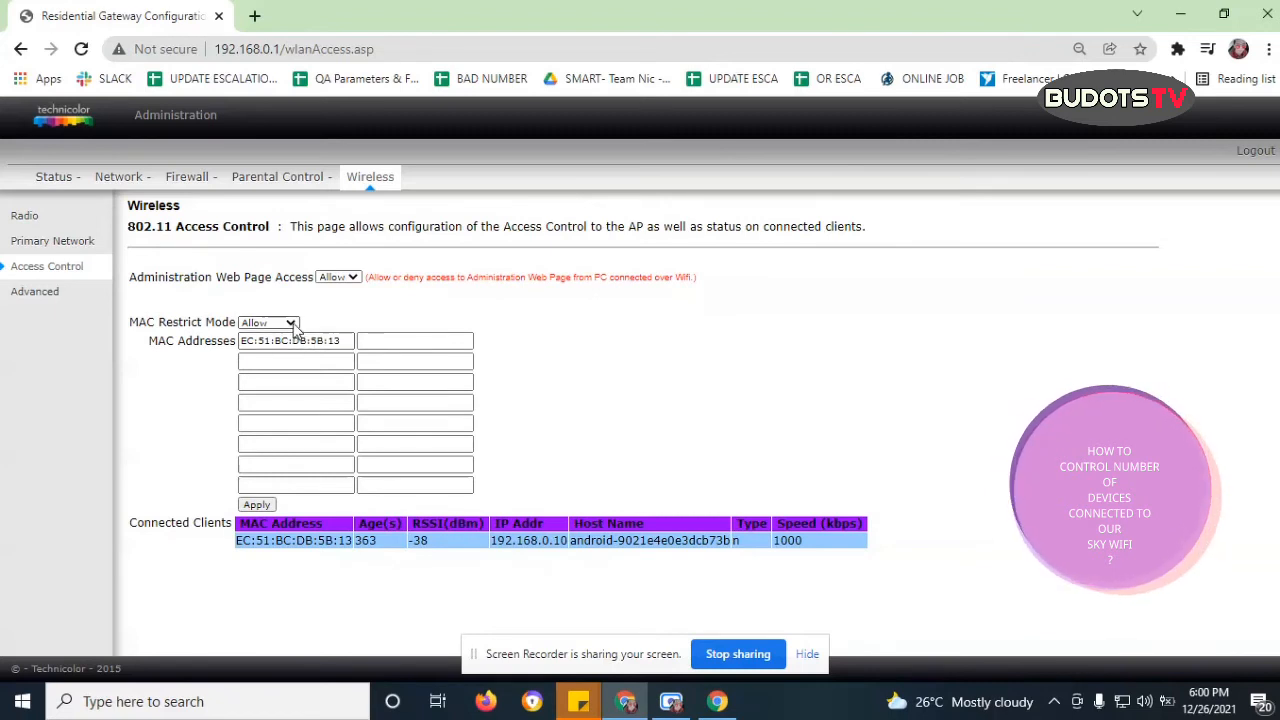
Change MAC Restrict Mode from Allow to Deny for the listed phone address
{"action": "left_click", "coordinate": [290, 322]}
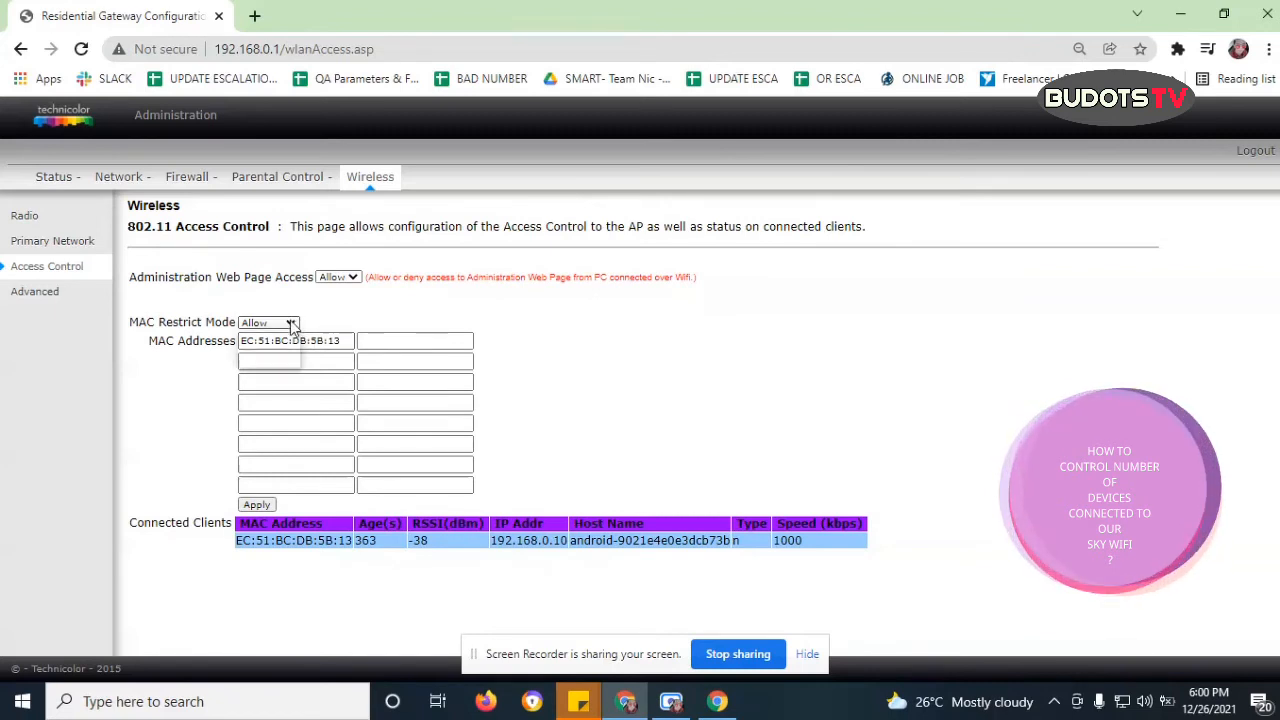
{"action": "left_click", "coordinate": [292, 322]}
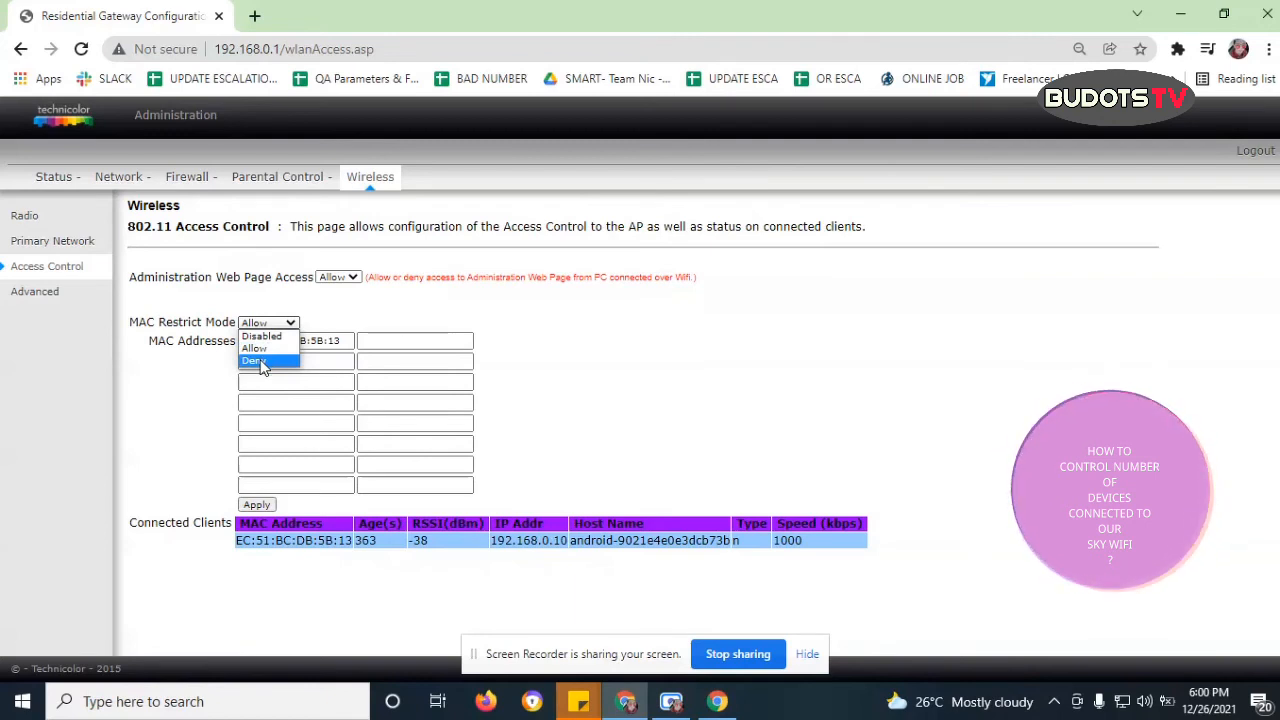
{"action": "left_click", "coordinate": [254, 360]}
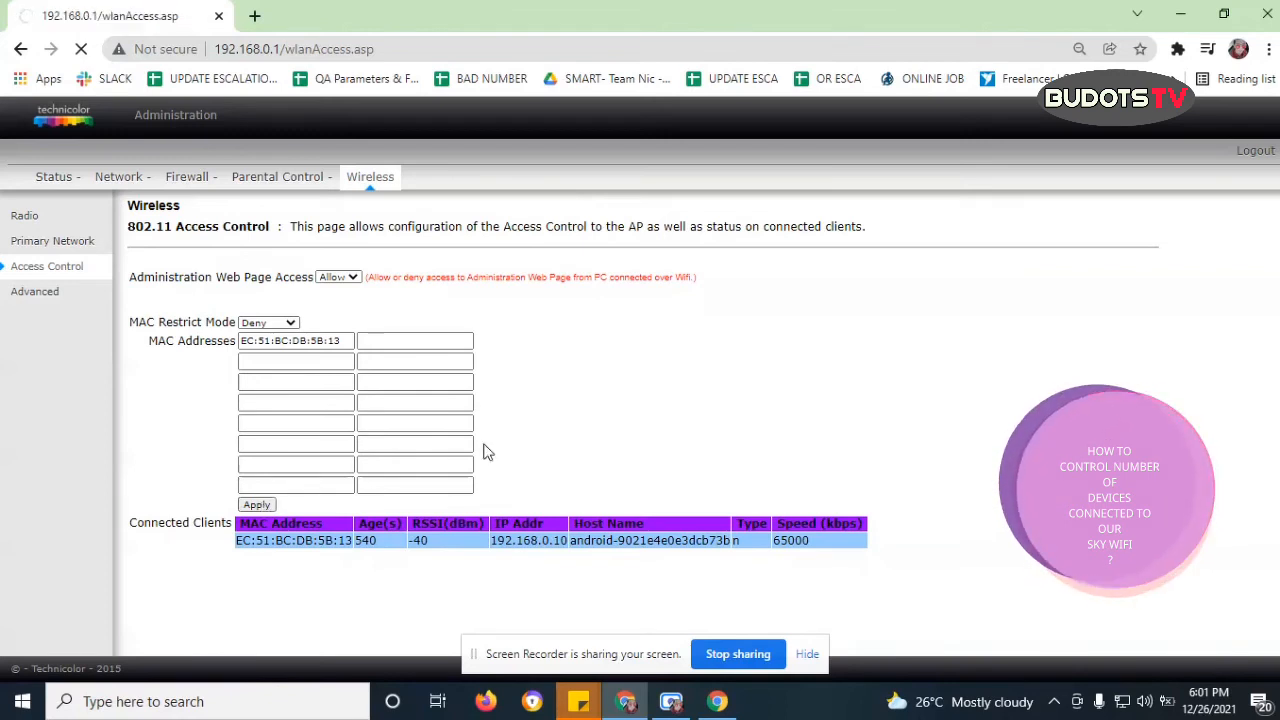
Reload the page to confirm Connected Clients reports no wireless clients connected
{"action": "left_click", "coordinate": [80, 48]}
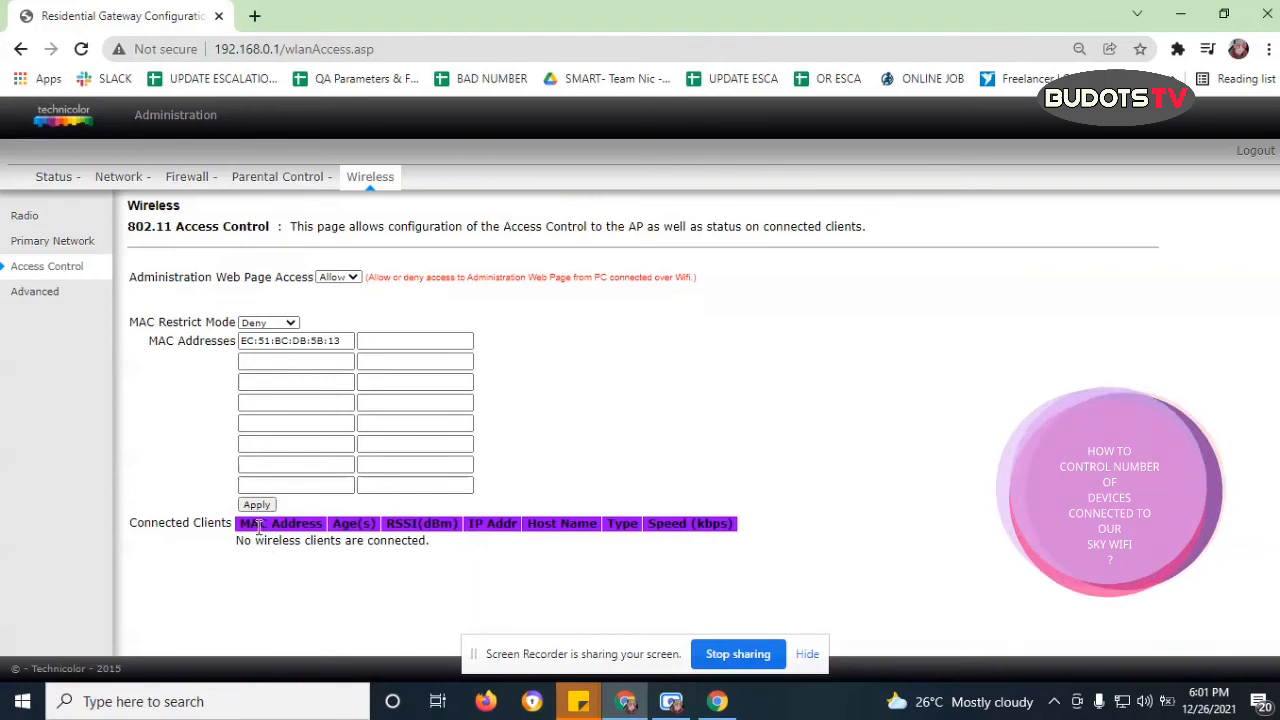
{"action": "mouse_move", "coordinate": [274, 568]}
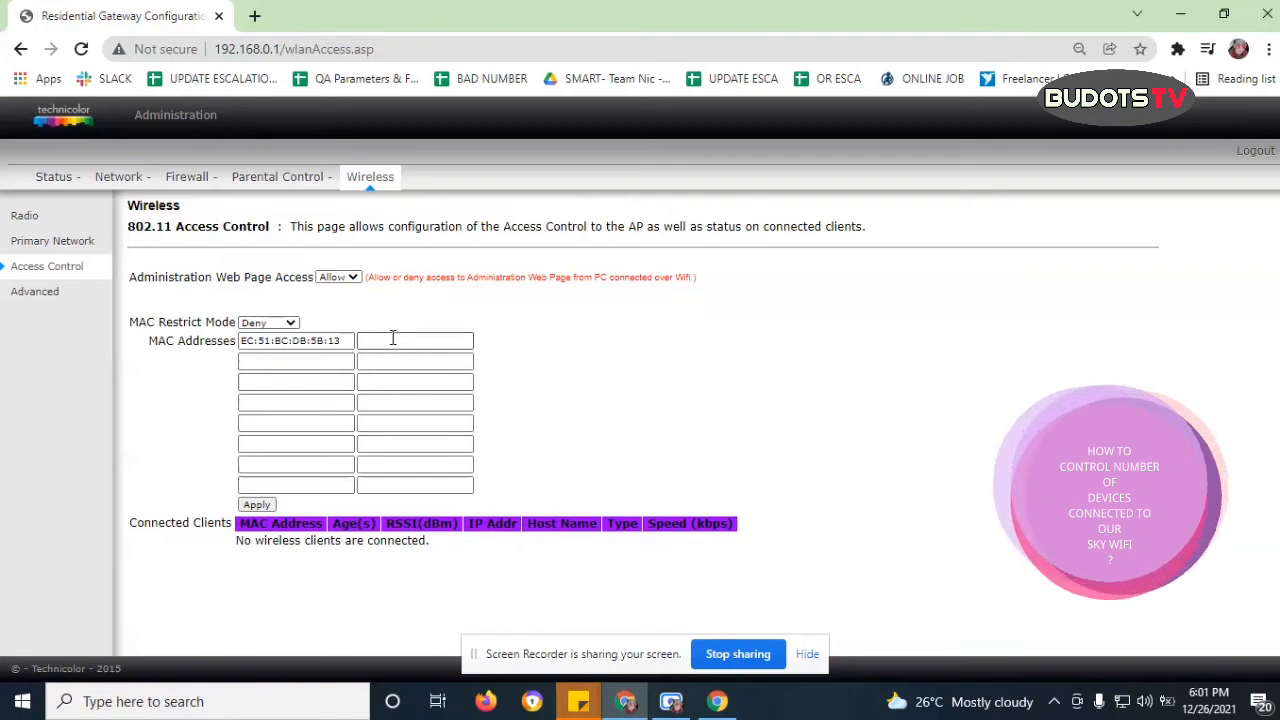
{"action": "left_click", "coordinate": [414, 402]}
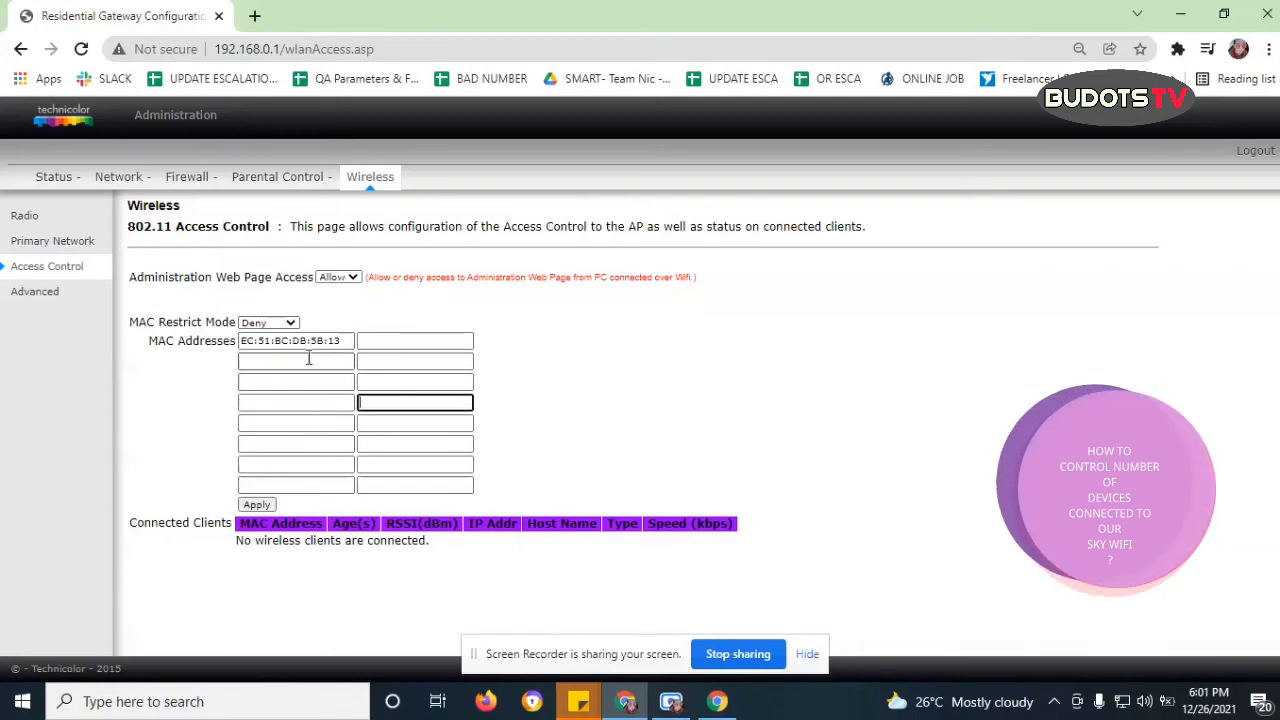
{"action": "left_click", "coordinate": [268, 322]}
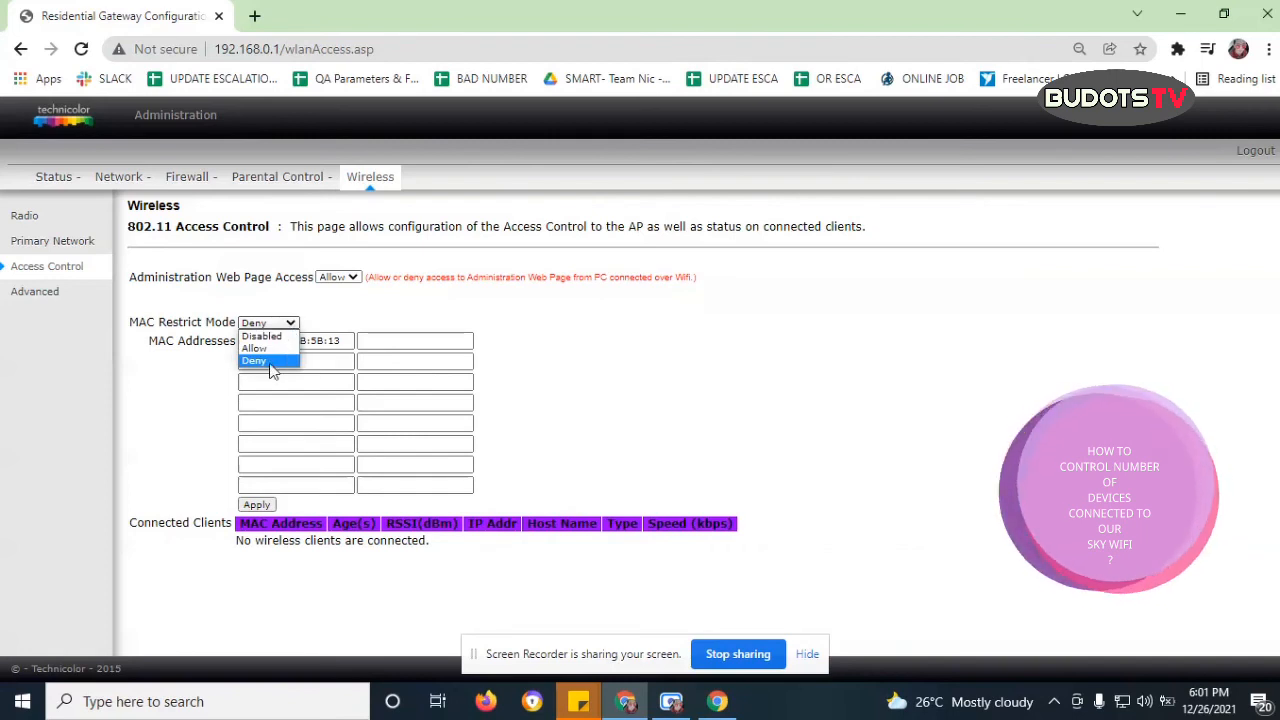
{"action": "left_click", "coordinate": [254, 360]}
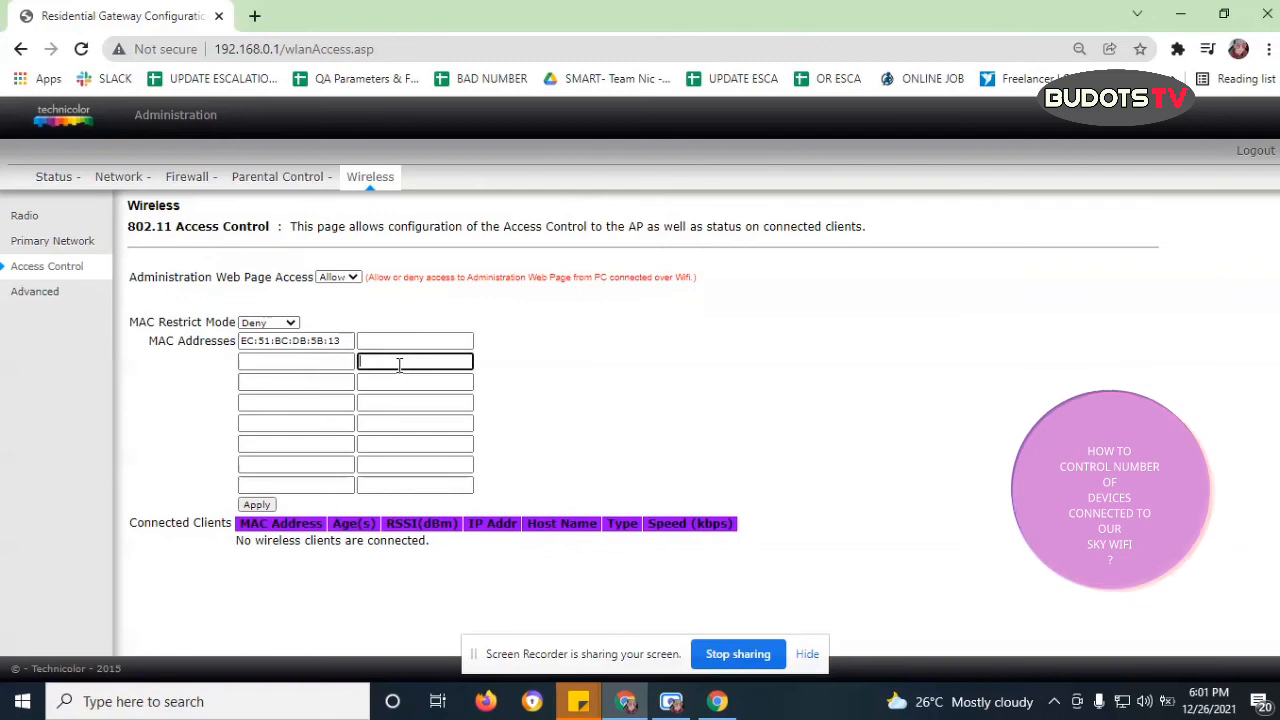
{"action": "mouse_move", "coordinate": [350, 318]}
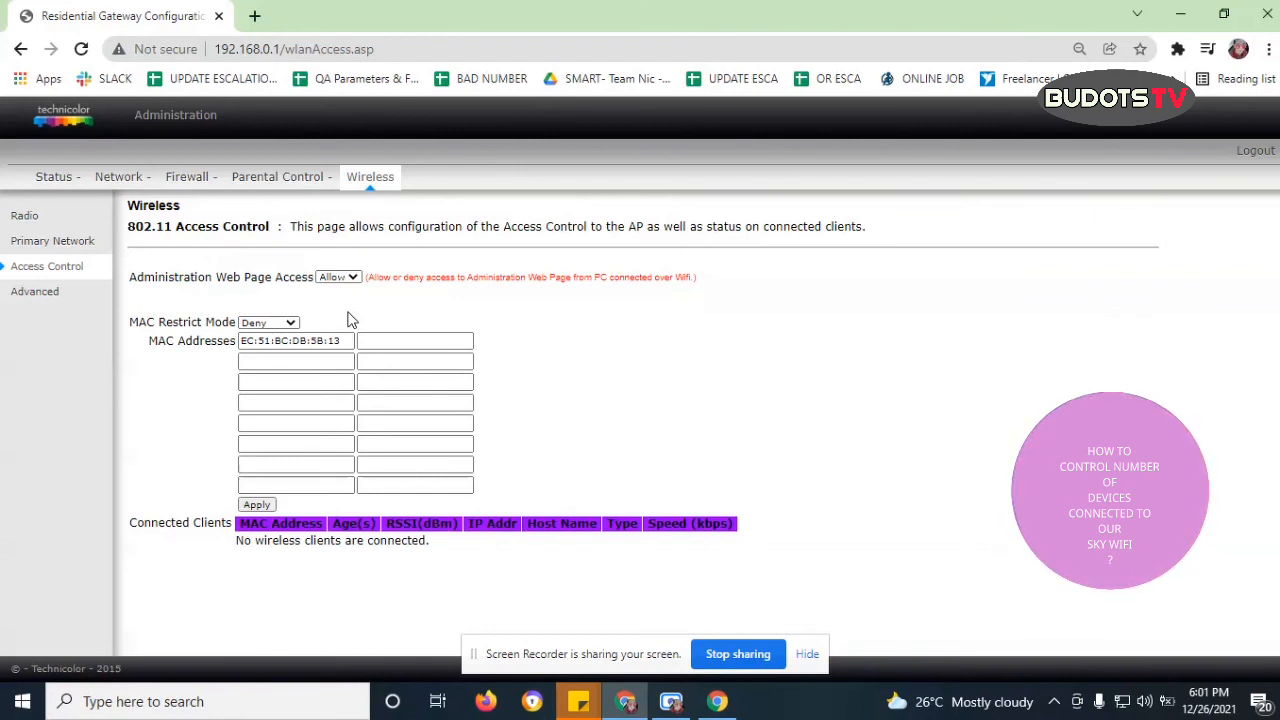
{"action": "mouse_move", "coordinate": [560, 398]}
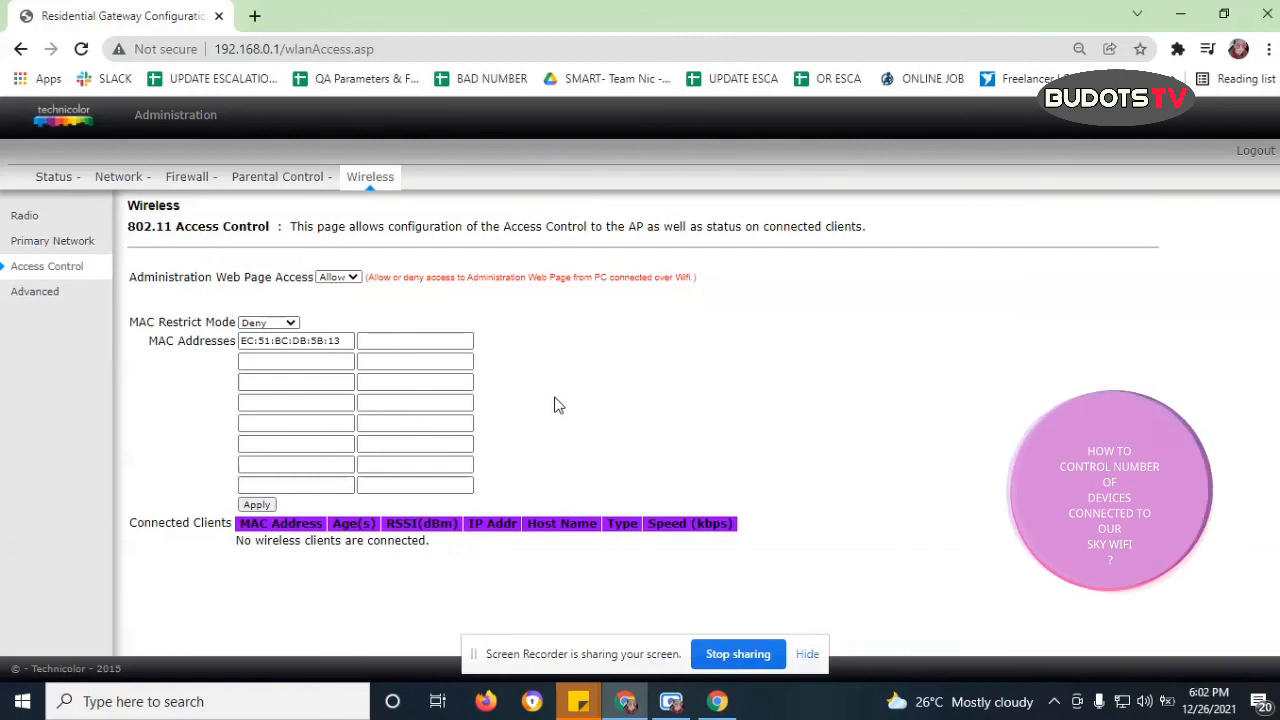
{"action": "mouse_move", "coordinate": [232, 272]}
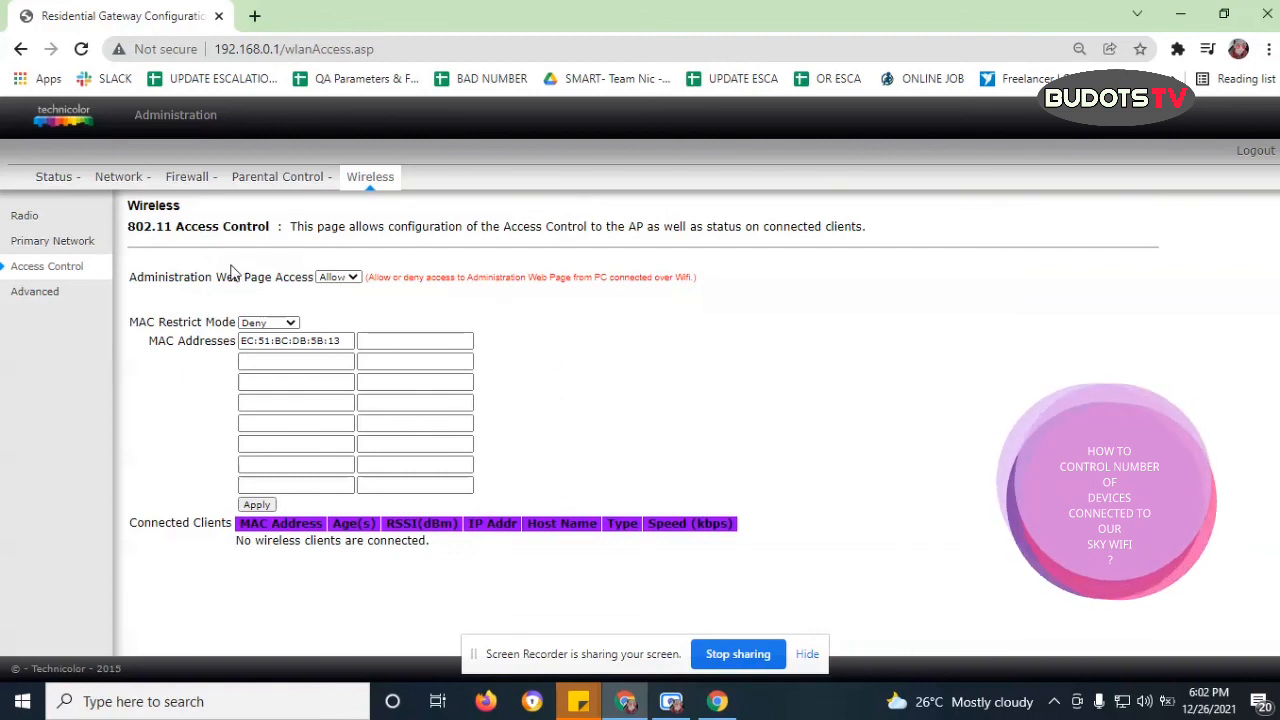